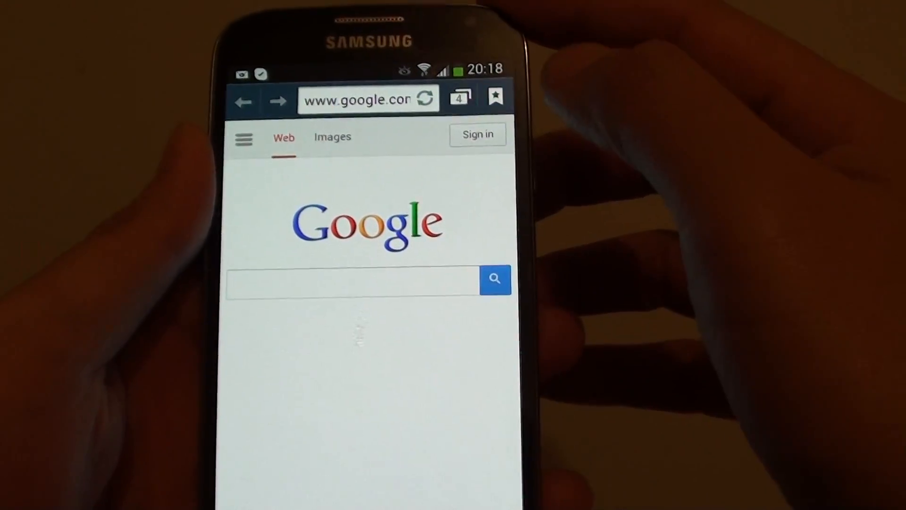
Show the saved bookmarks list with Gray Hound, Google and the Ebooks folder.
click(496, 96)
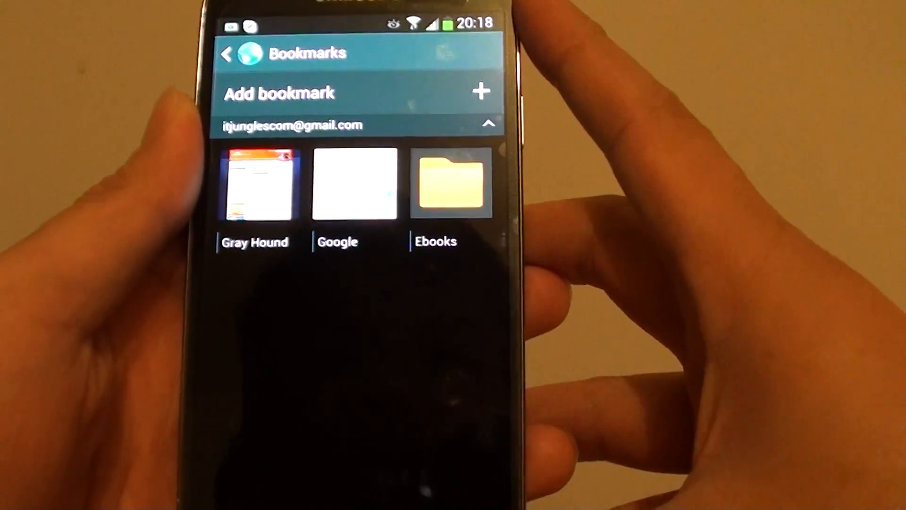
Return to browsing, load the Optus usage page and bring its bookmarks list back up.
click(354, 185)
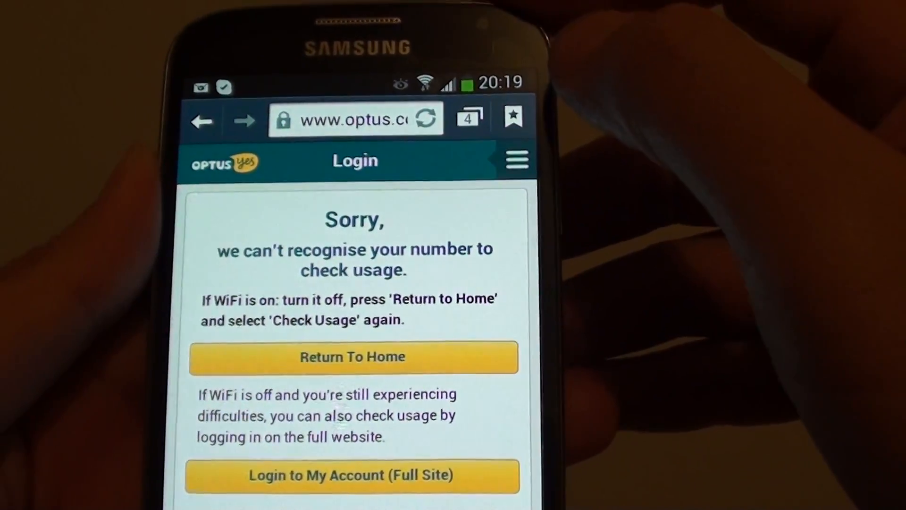
click(511, 117)
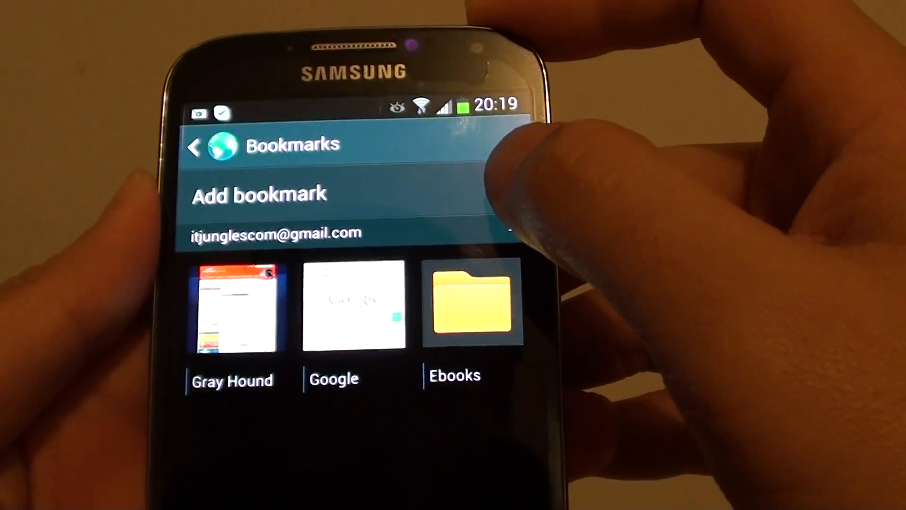
Bookmark the Optus page as 'Optus' and add a home-screen shortcut for it.
click(259, 194)
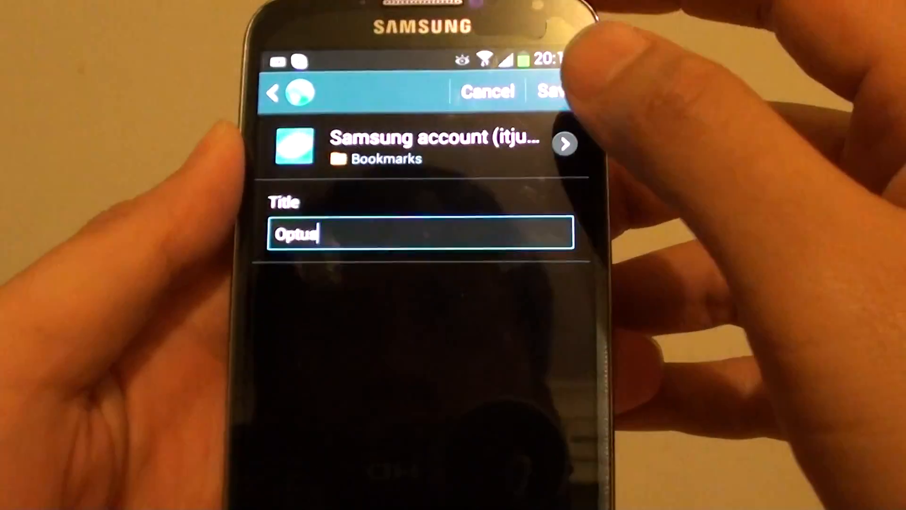
click(552, 92)
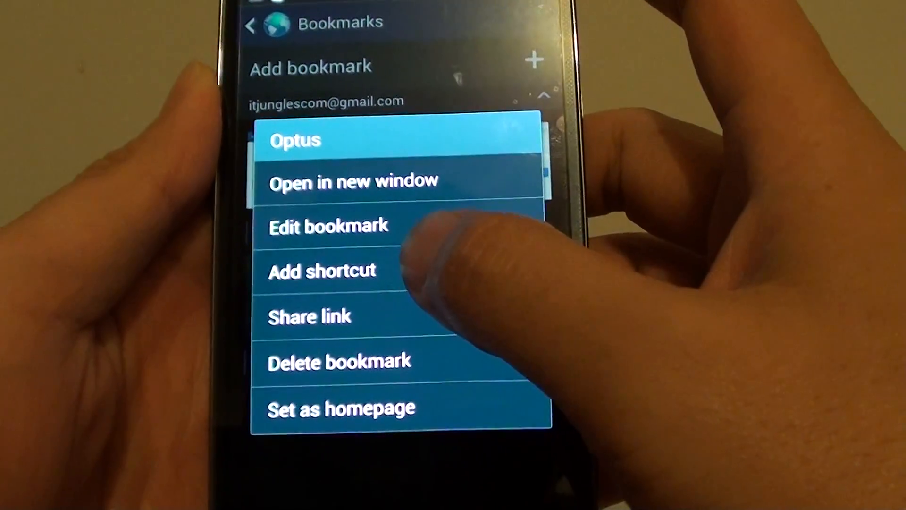
click(322, 270)
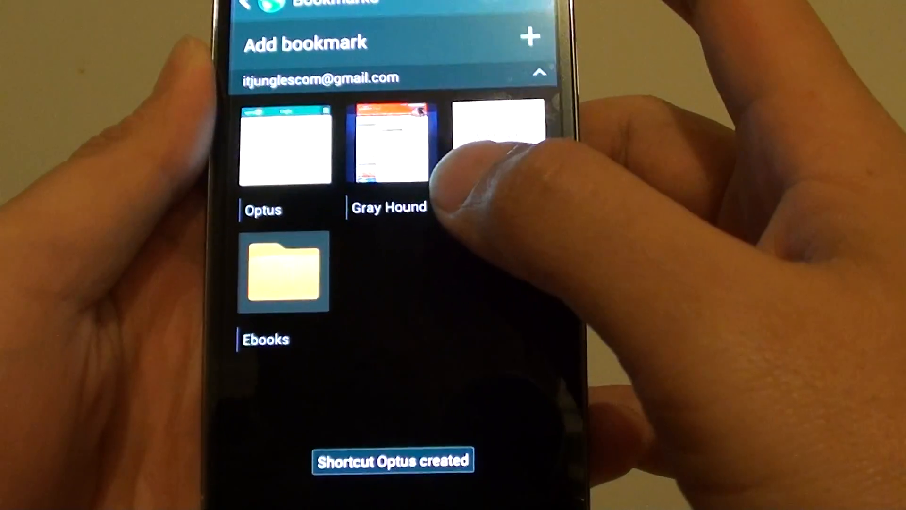